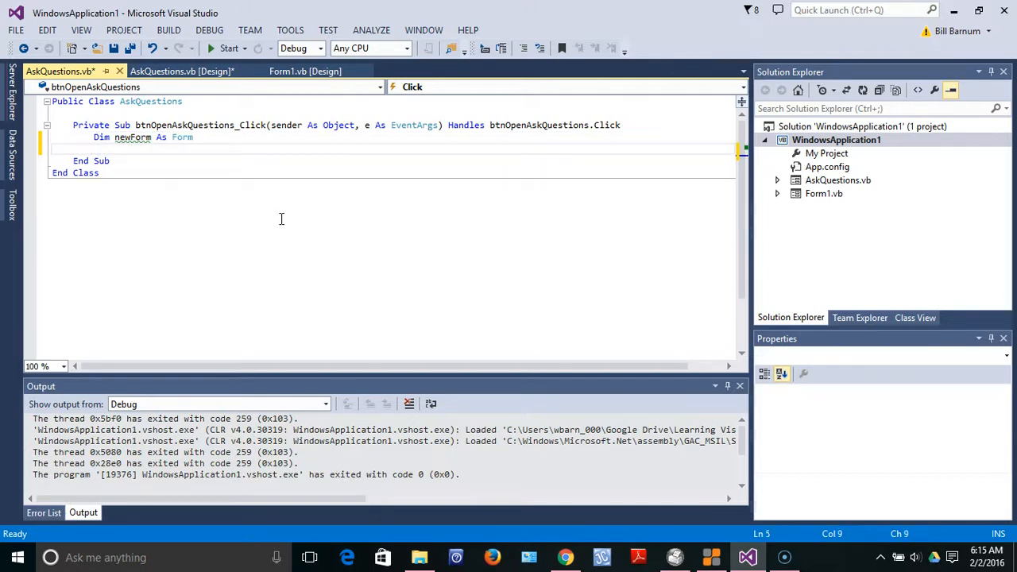
{"action": "type", "text": "newForm ="}
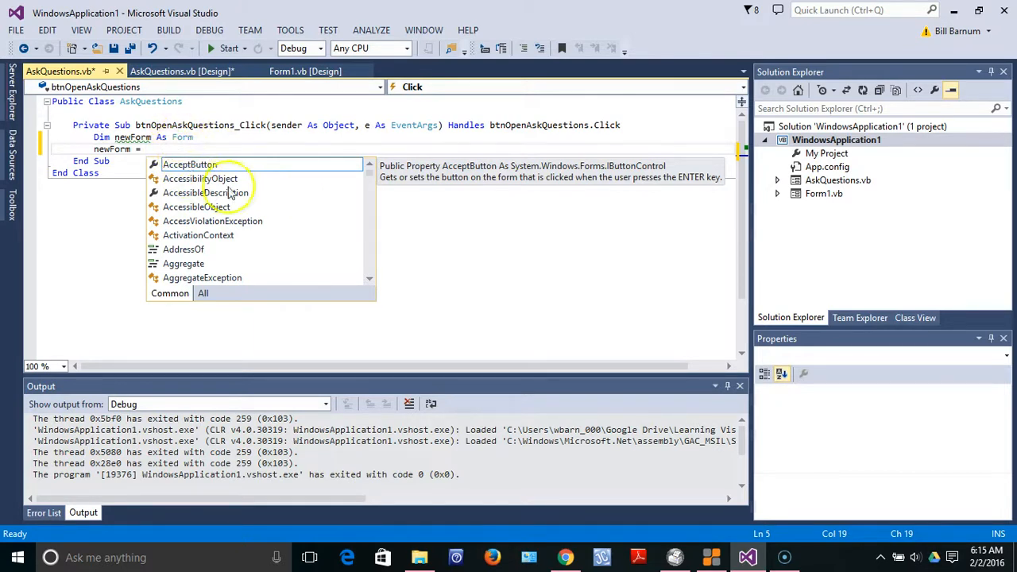
{"action": "type", "text": "New"}
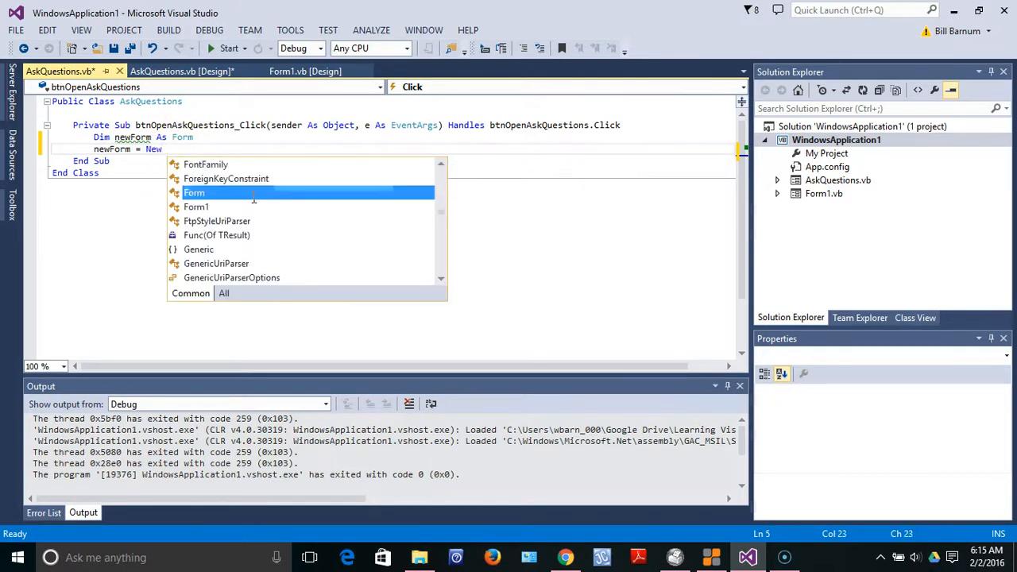
{"action": "mouse_move", "coordinate": [194, 192]}
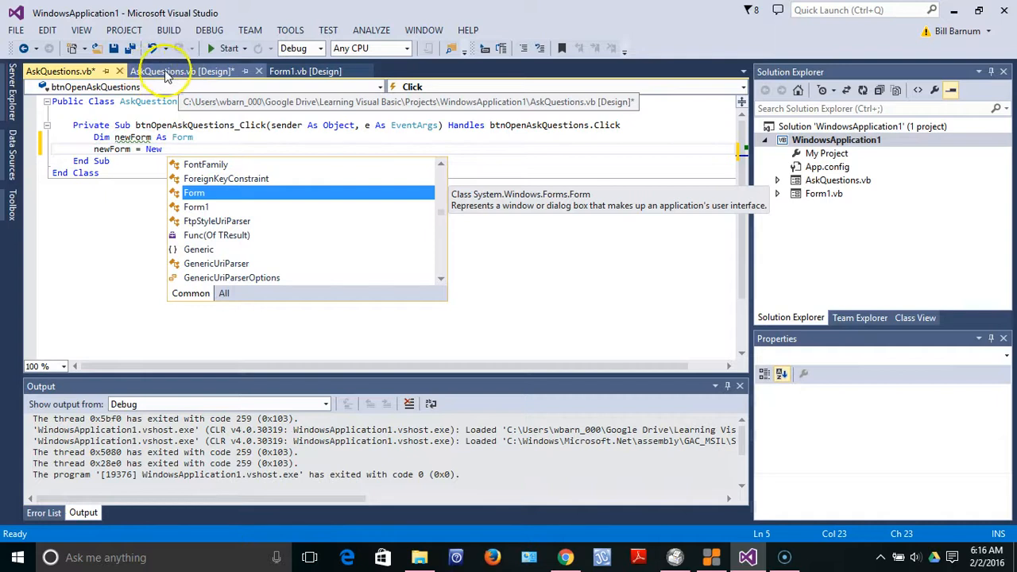
{"action": "mouse_move", "coordinate": [289, 183]}
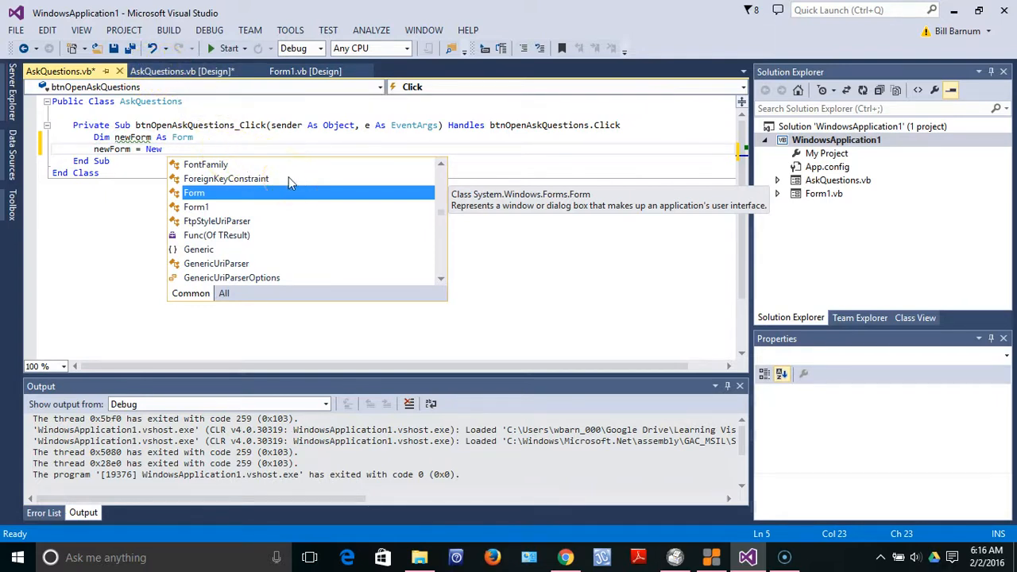
{"action": "type", "text": "Ask"}
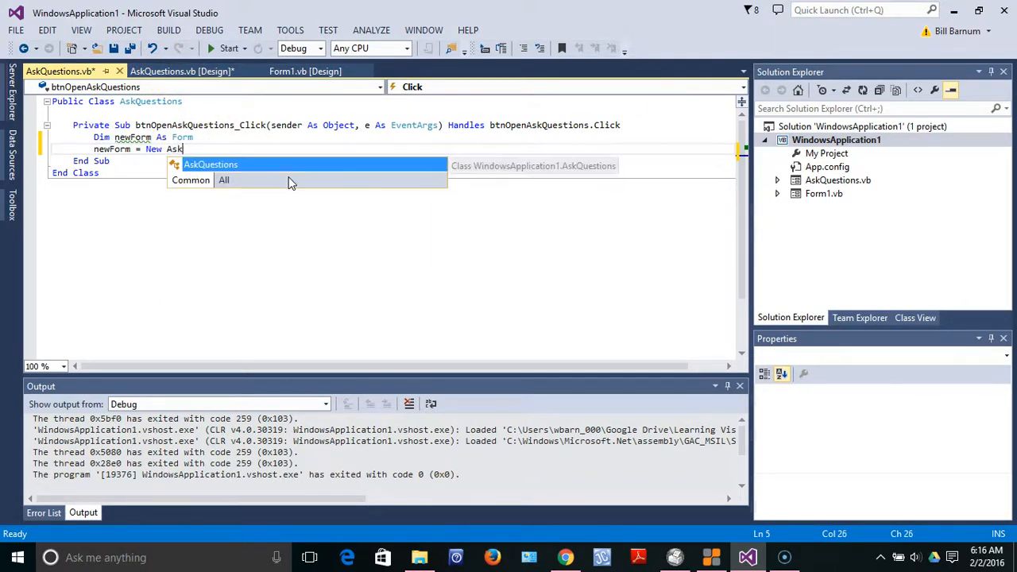
{"action": "type", "text": "Questi"}
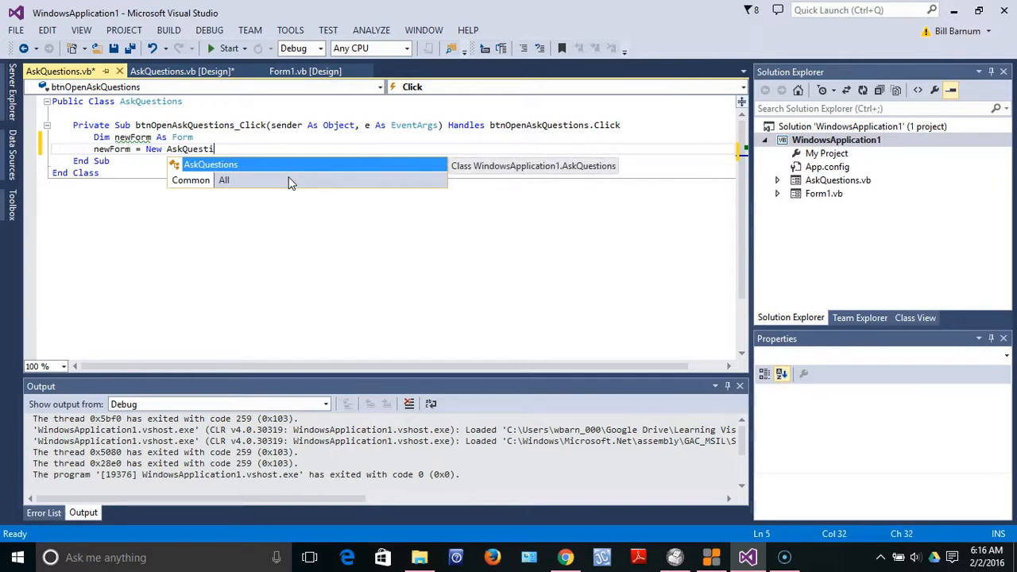